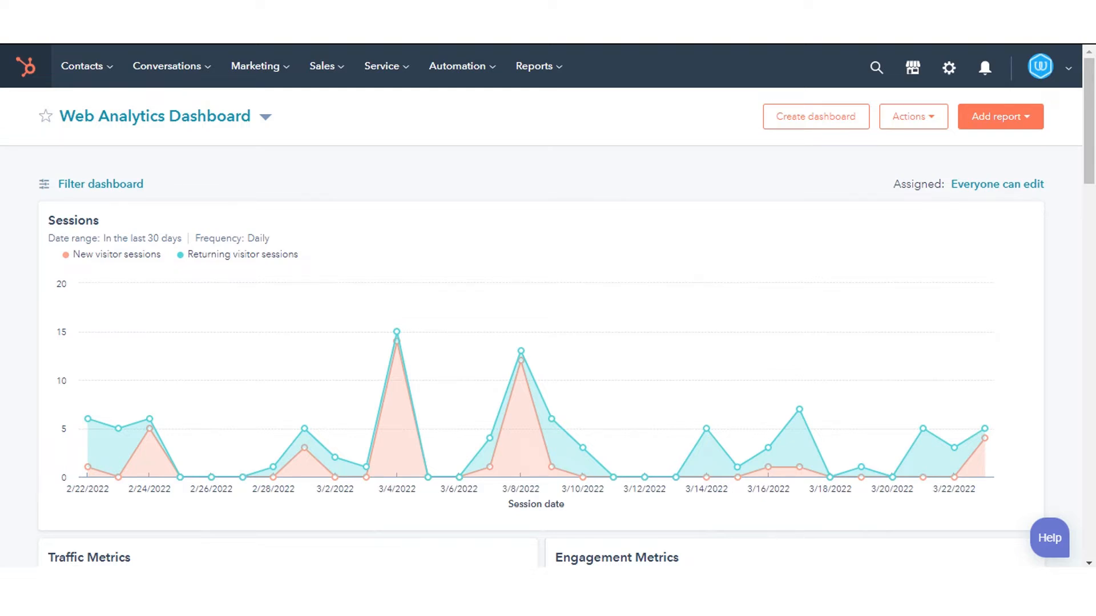
mouse_move(258, 129)
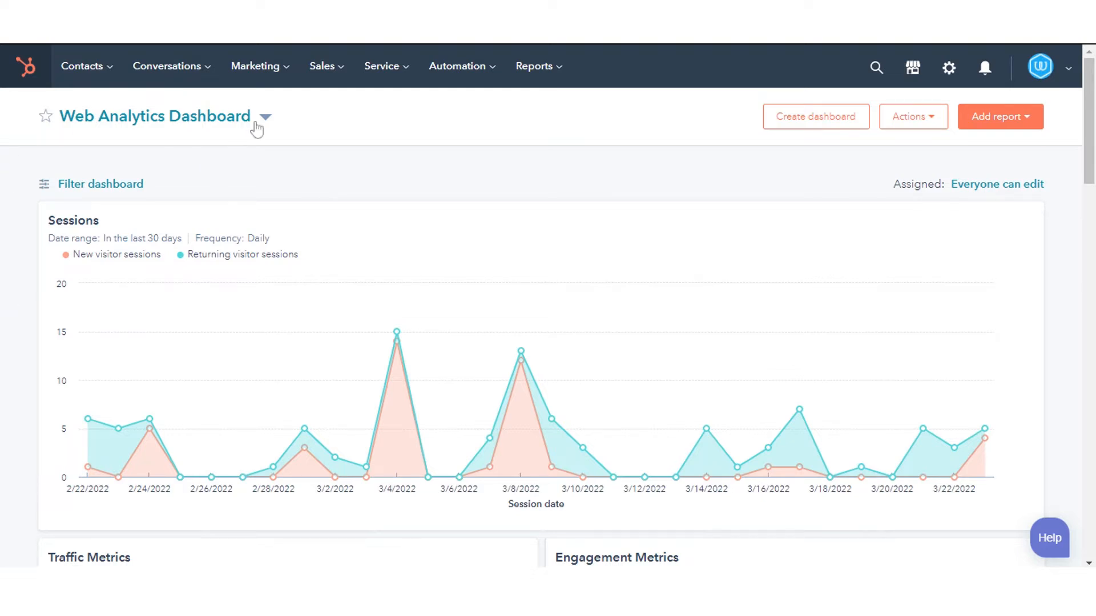
- Go to the Files library from the Marketing menu
left_click(255, 65)
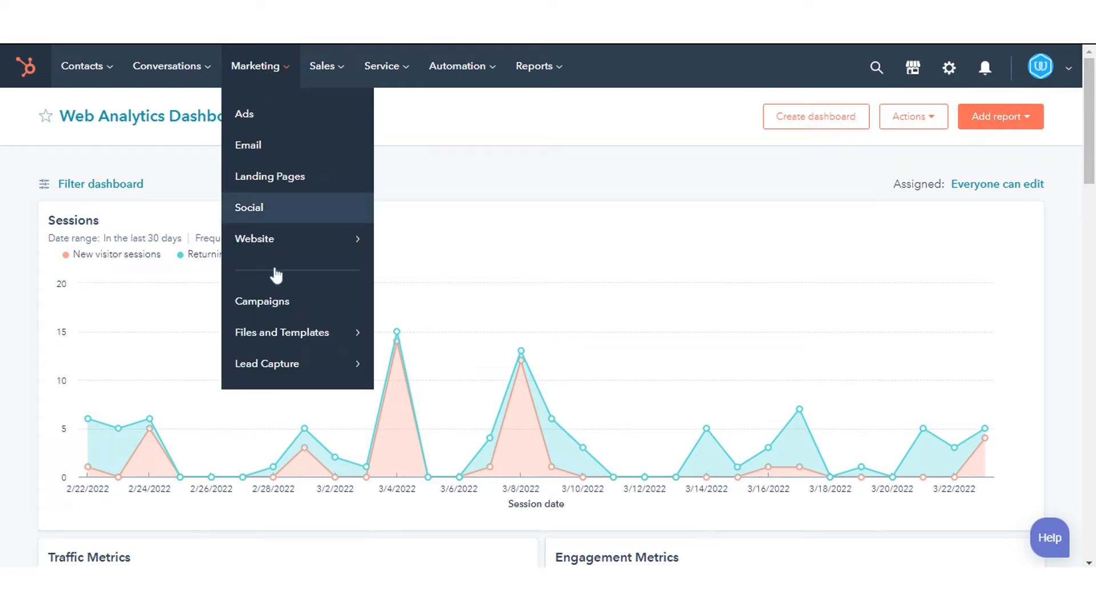
mouse_move(282, 333)
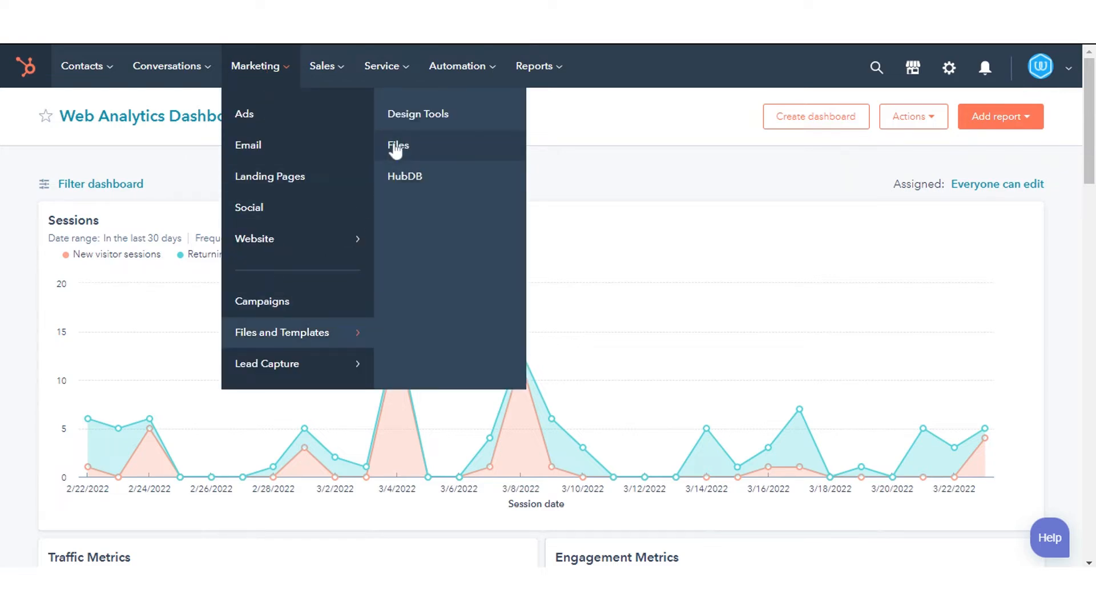
left_click(397, 146)
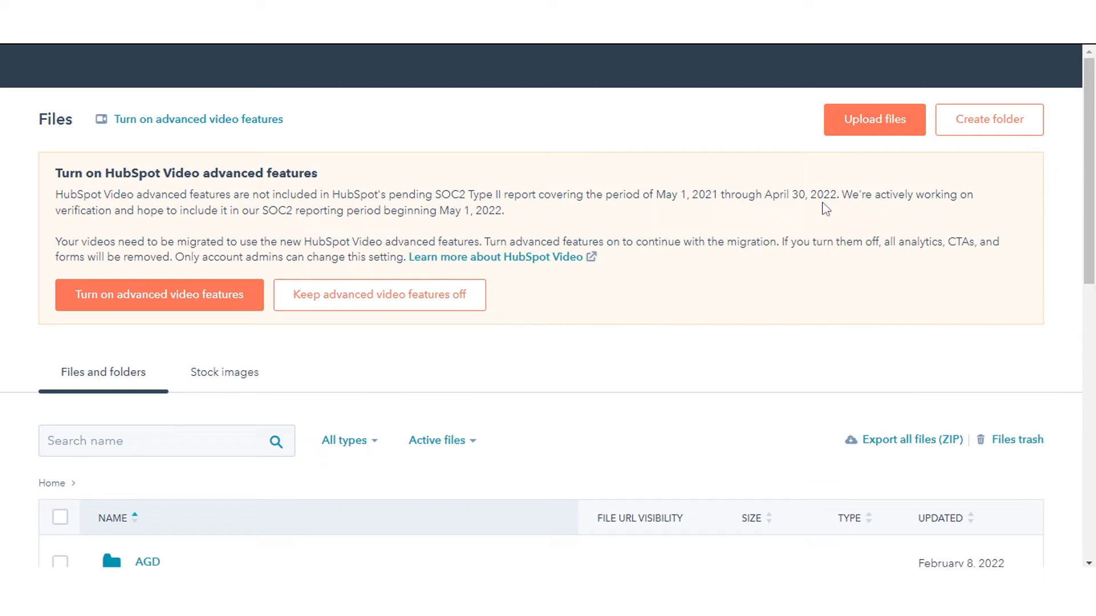
- Open the Atomic Images folder and view img1's file details
scroll("down", 3)
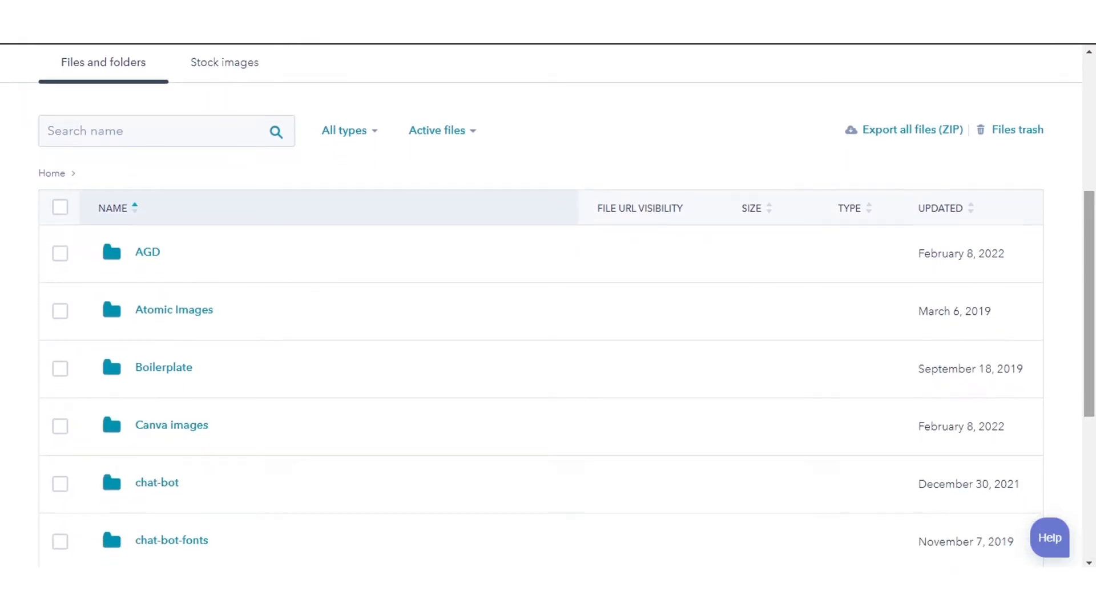
mouse_move(174, 309)
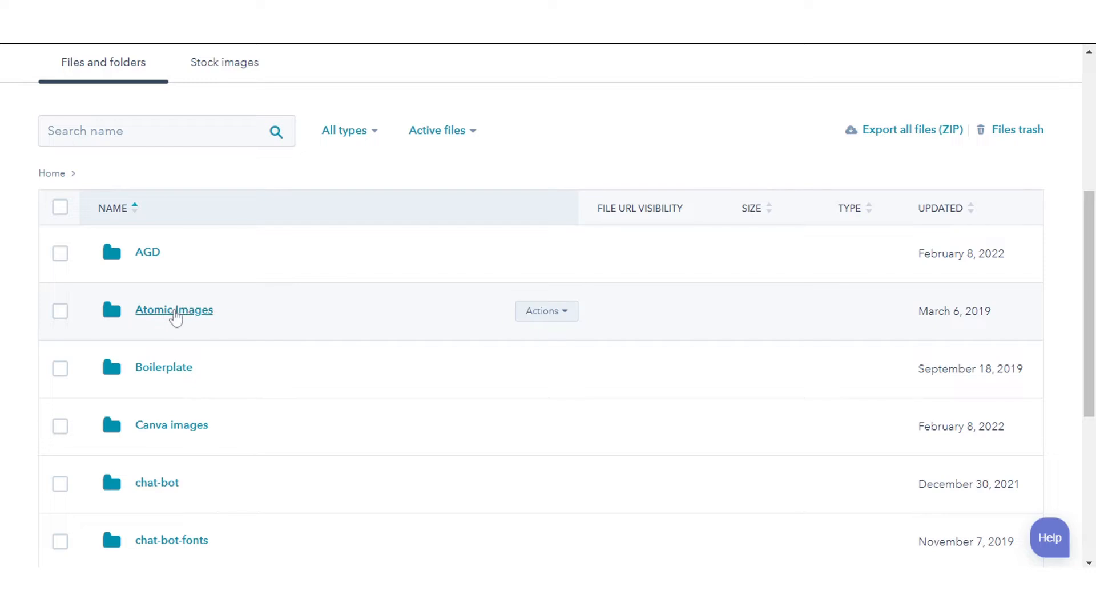
left_click(173, 309)
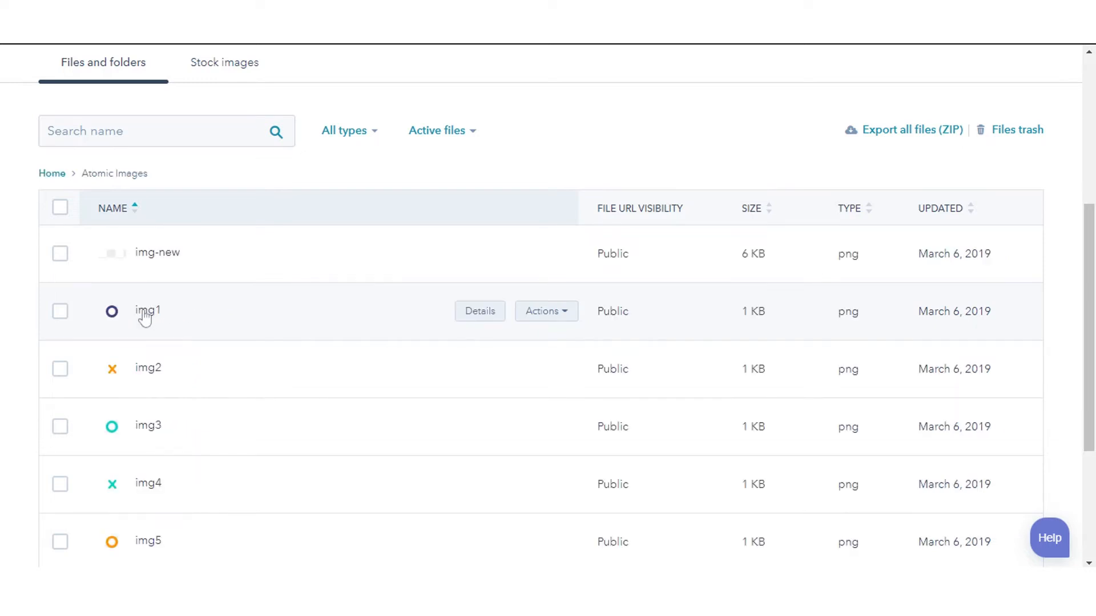
left_click(480, 311)
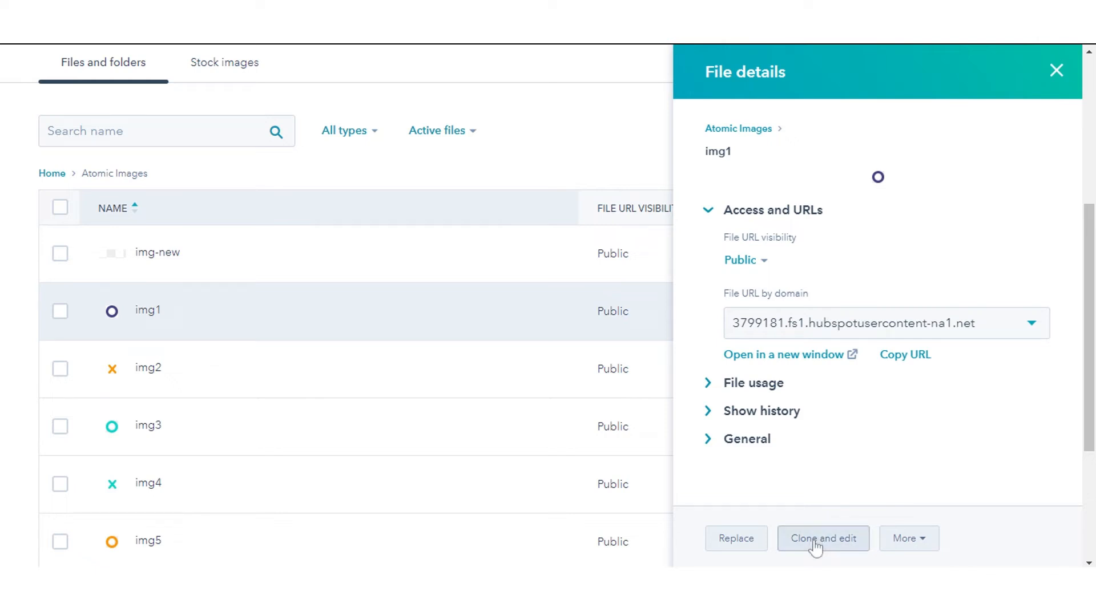
- Clone img1 at 16 × 16 px and save the copy as img1-1
left_click(822, 538)
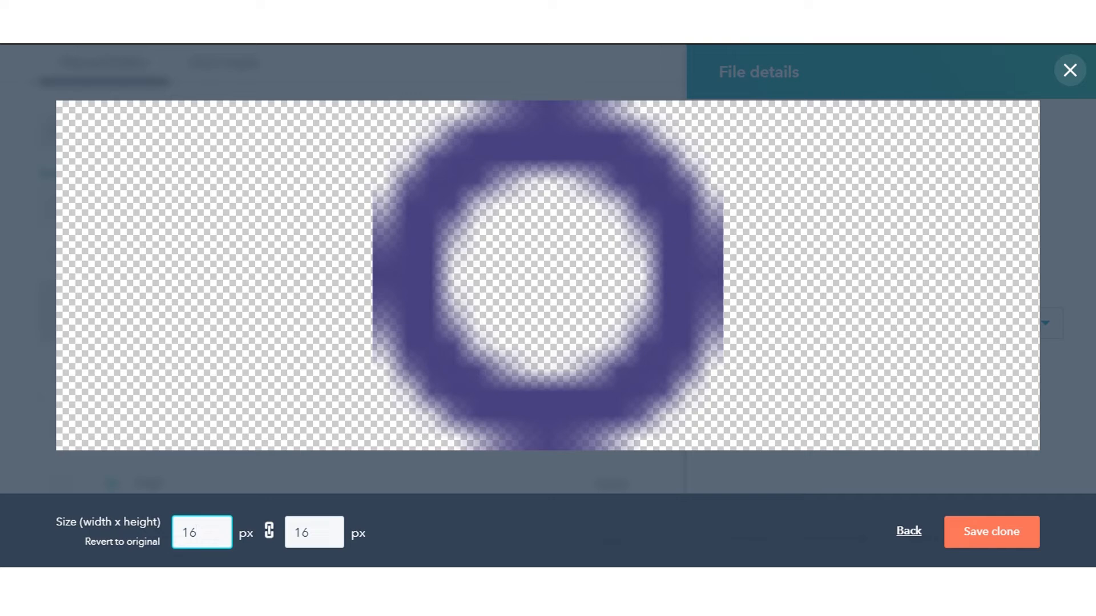
left_click(990, 532)
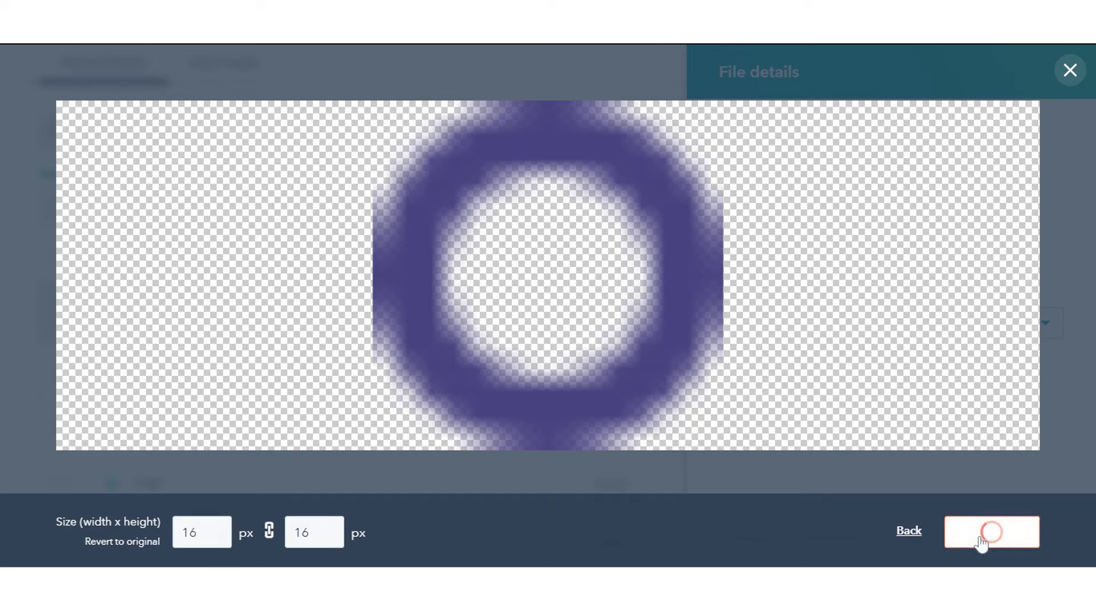
left_click(990, 532)
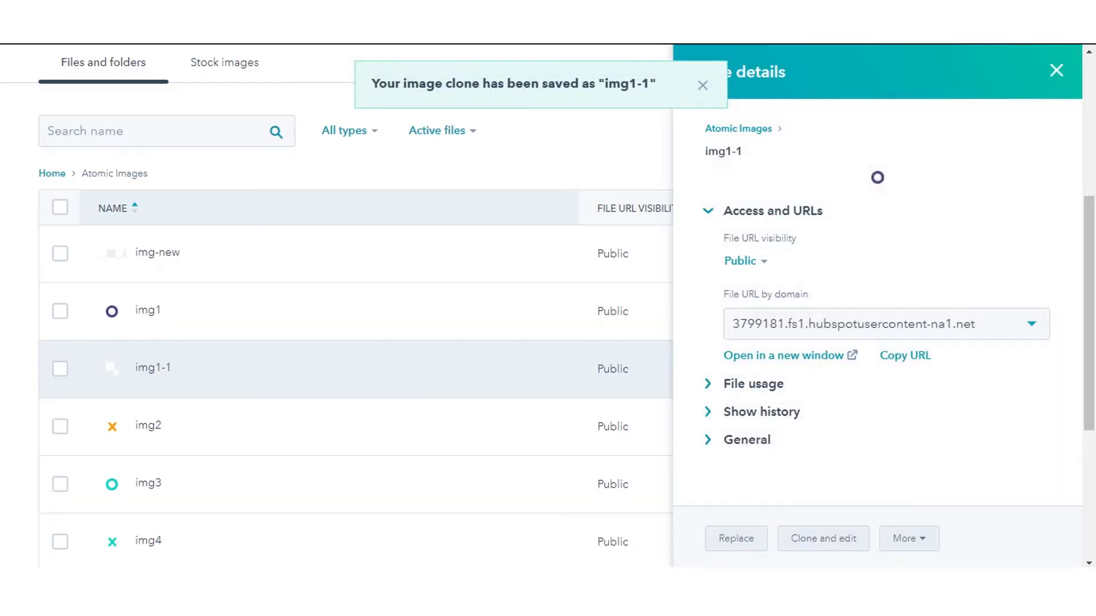